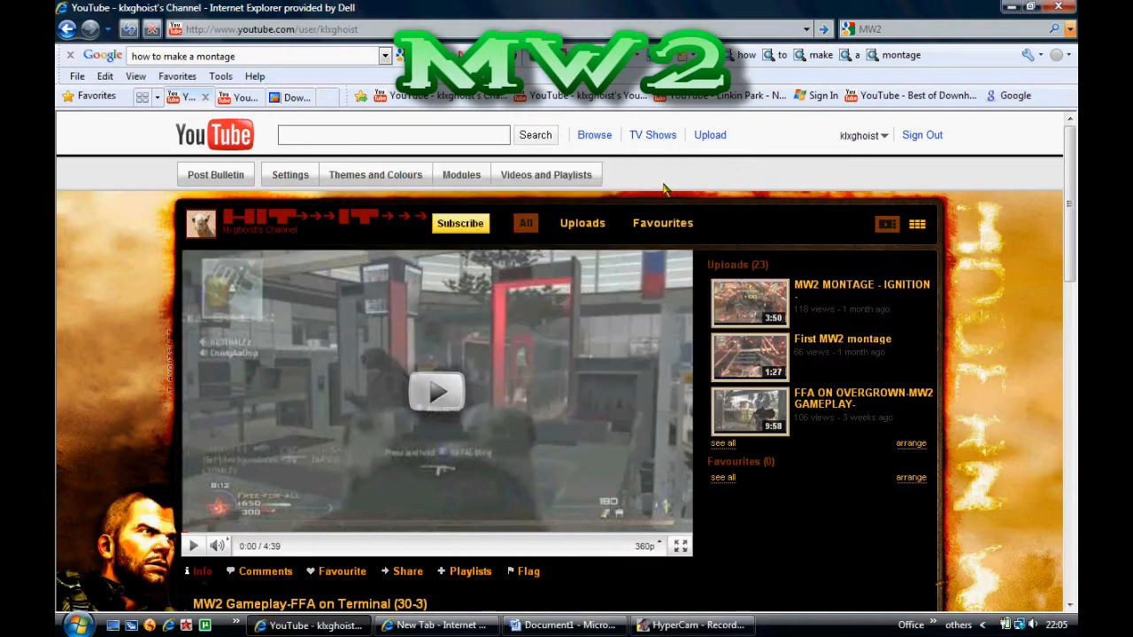
Step: Open the Themes and Colours panel and preview the green MW2 2 theme
scroll(down, 3)
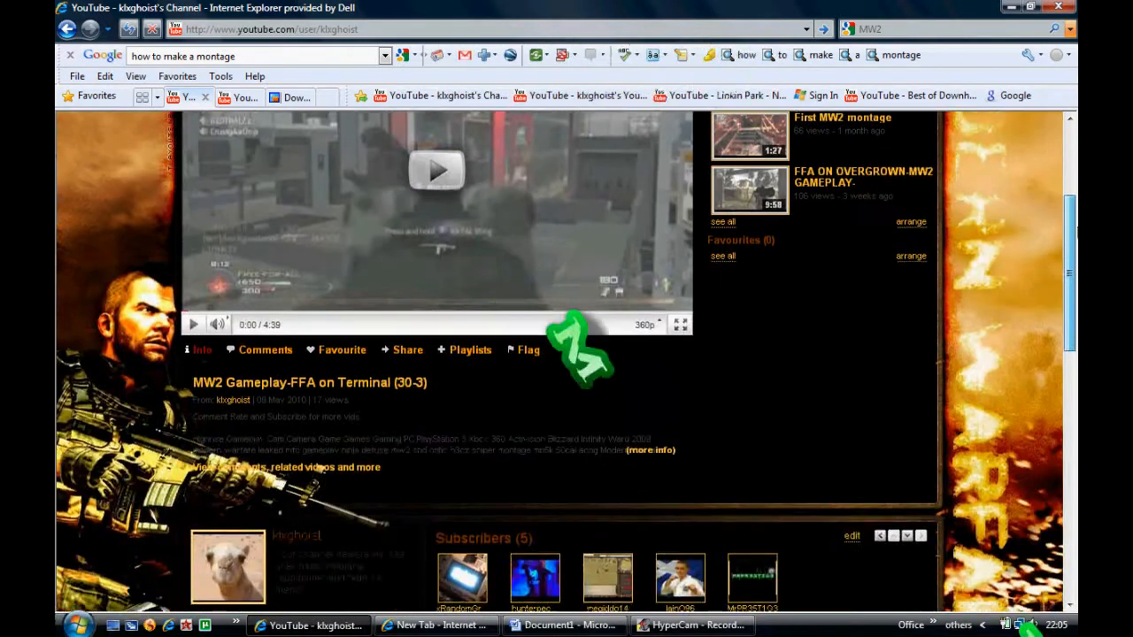
scroll(down, 3)
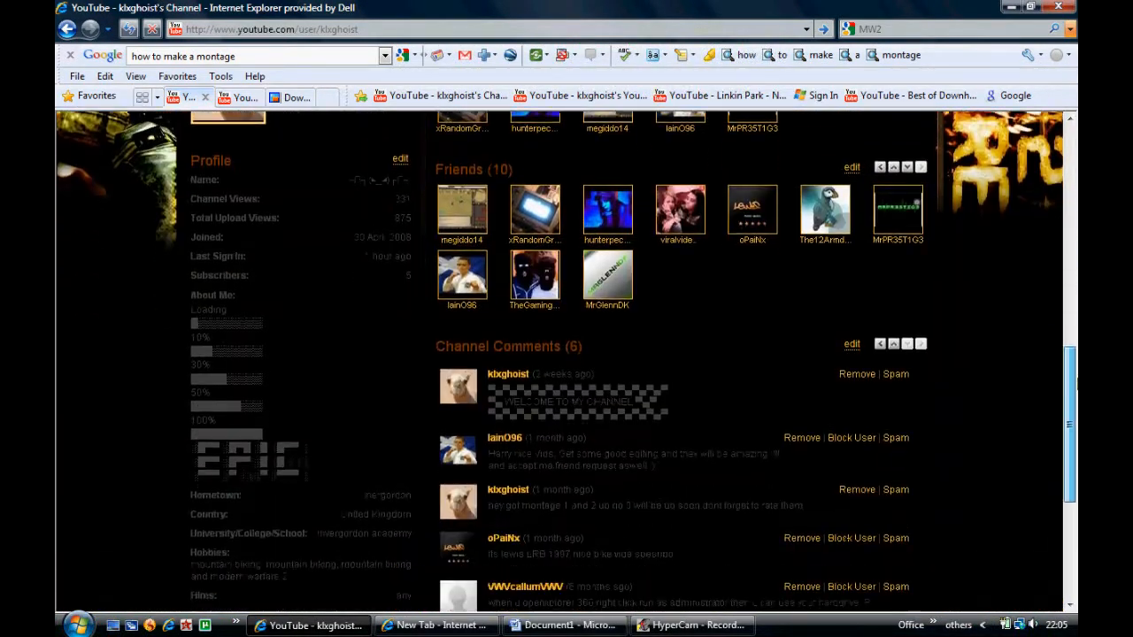
scroll(down, 3)
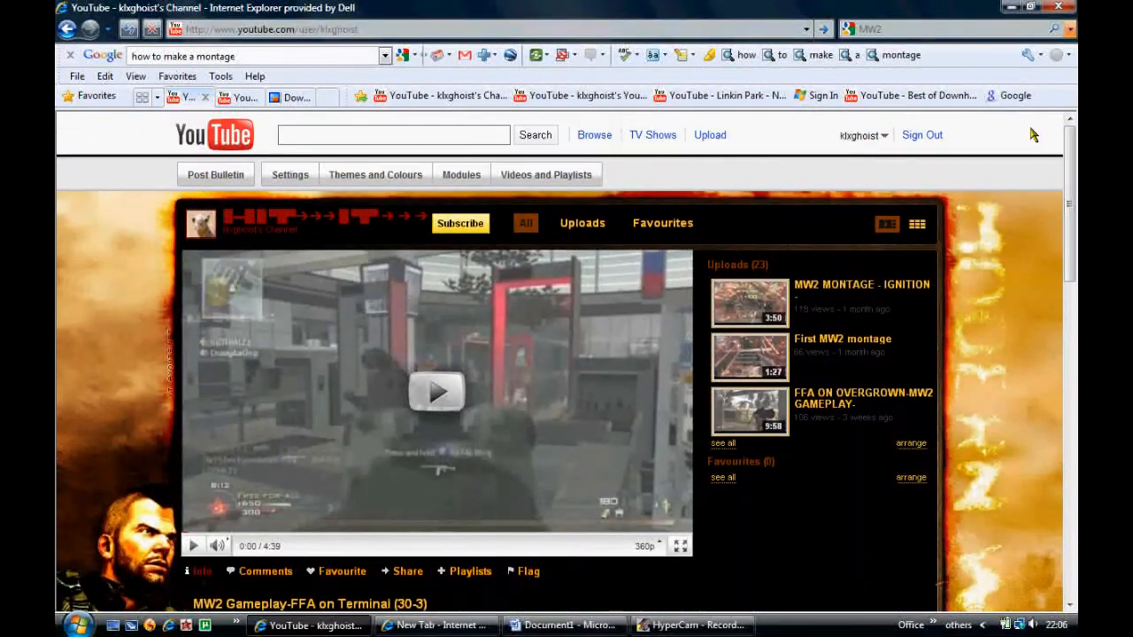
click(376, 174)
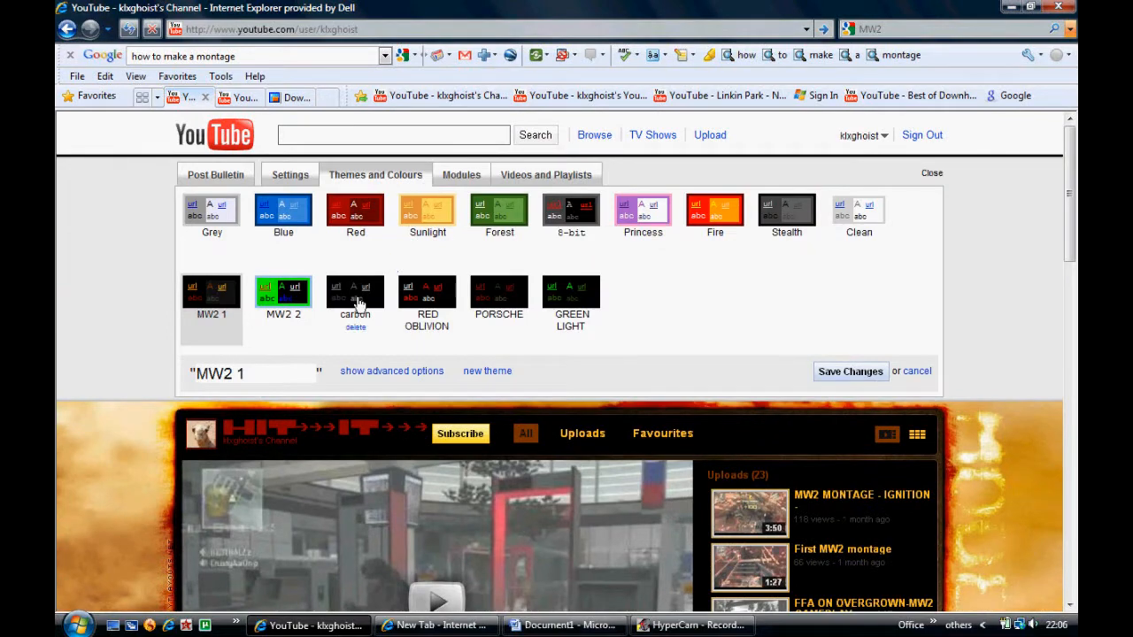
click(284, 292)
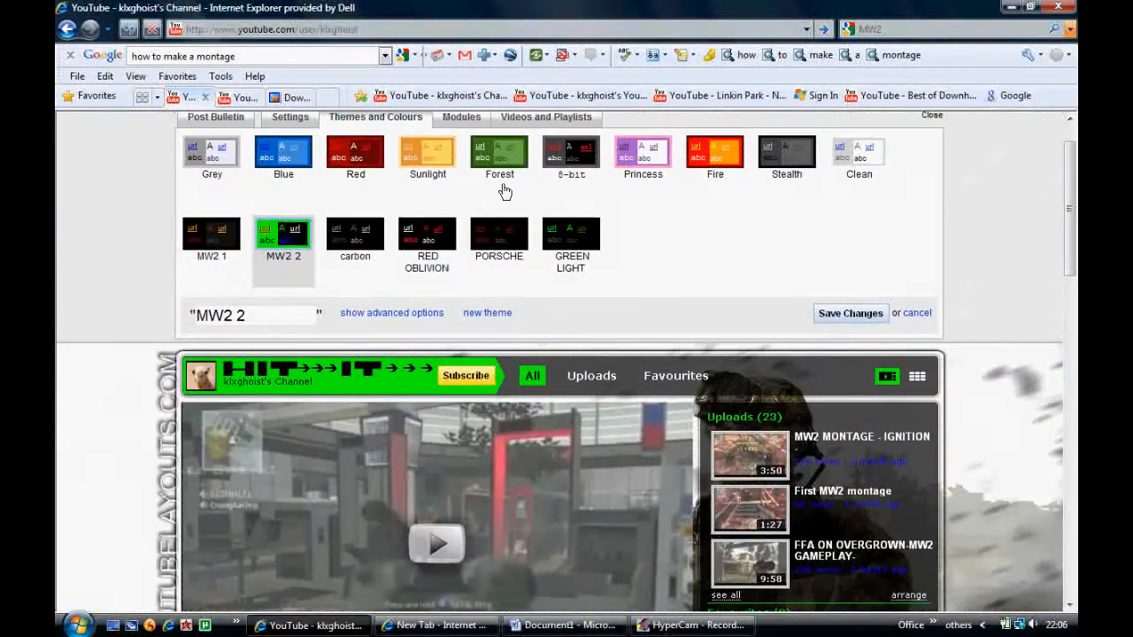
Step: Apply the carbon theme preview and scroll through the dark grey page
click(355, 234)
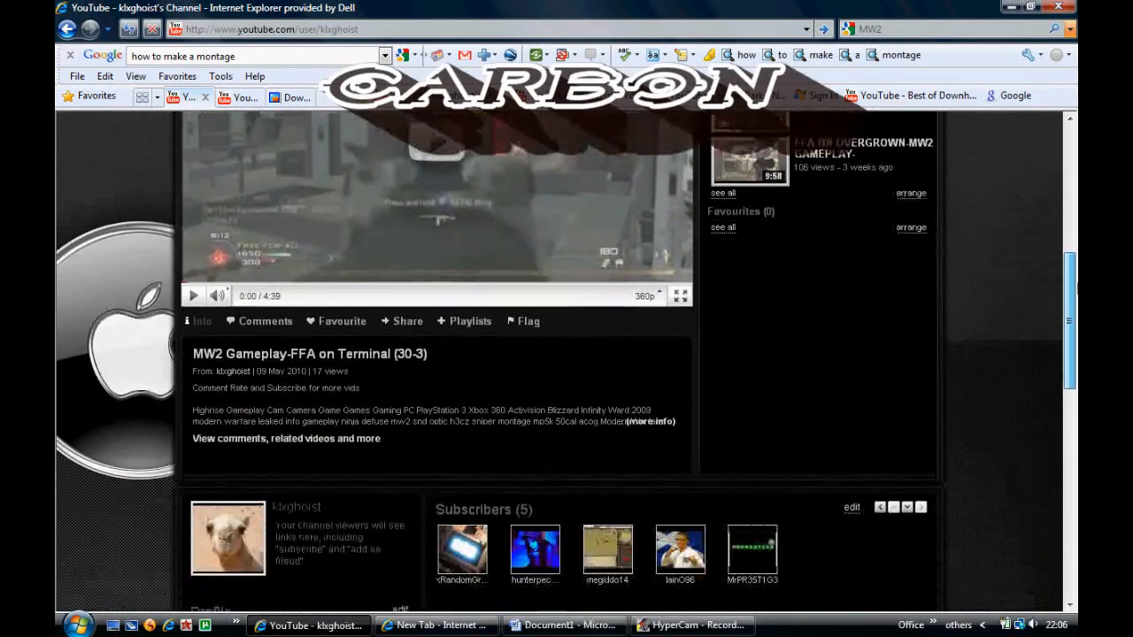
scroll(down, 3)
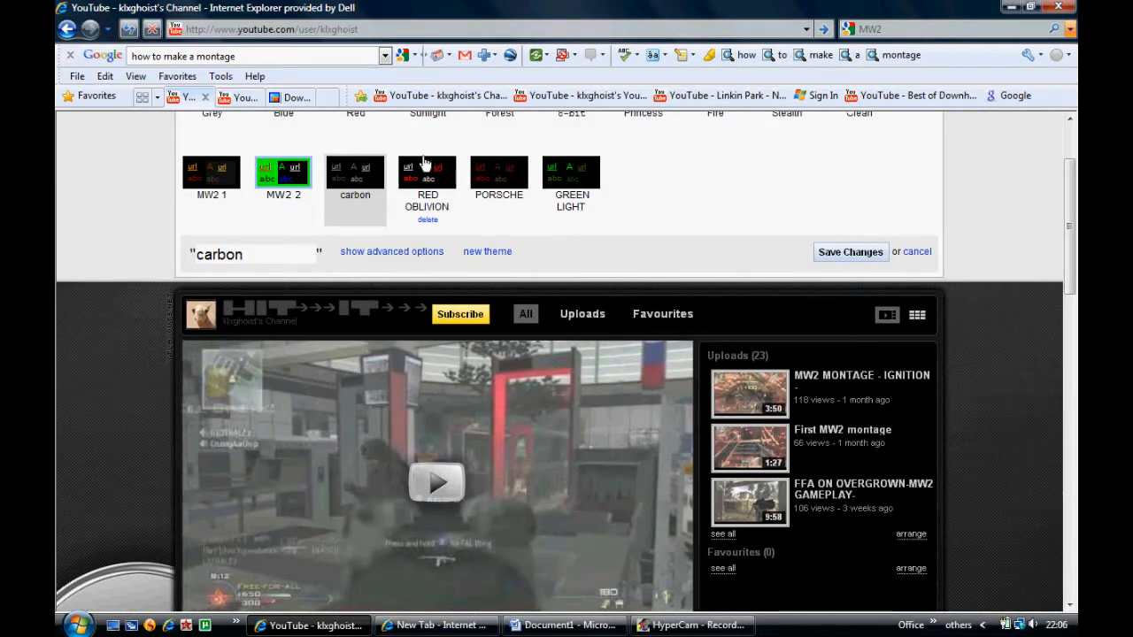
Step: Apply the RED OBLIVION theme preview and scroll to inspect the red-and-black layout
click(428, 172)
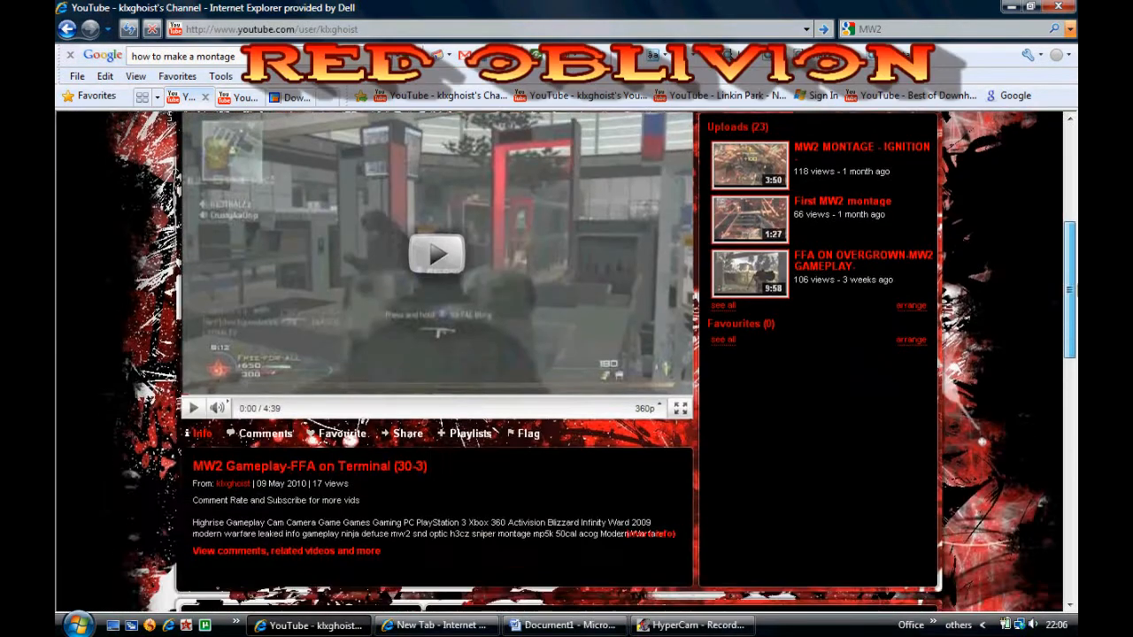
scroll(down, 3)
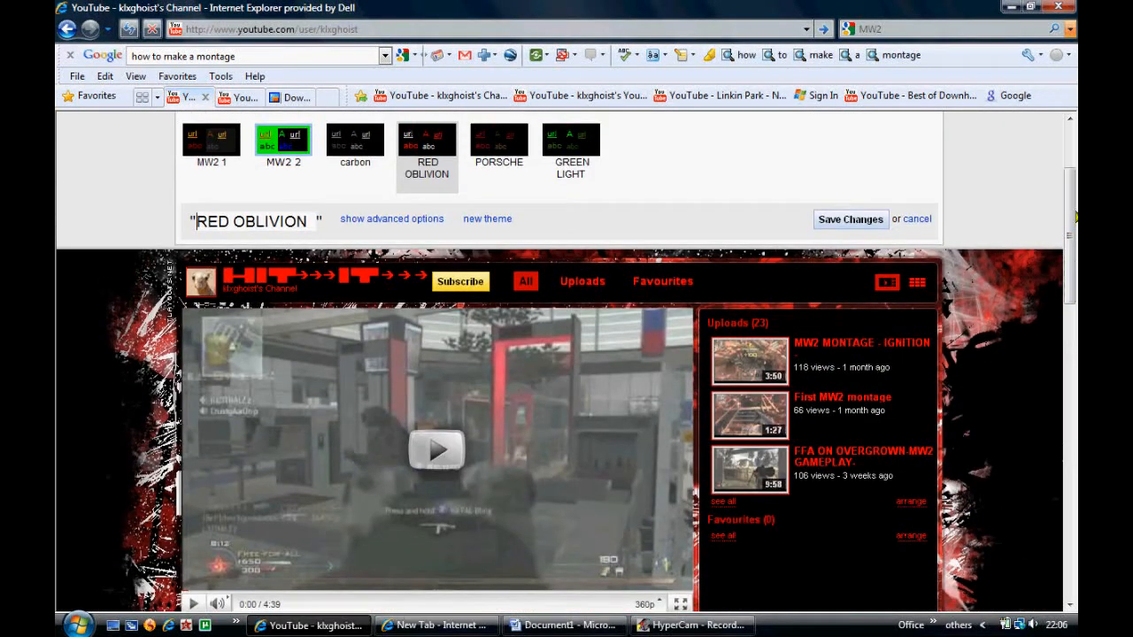
Step: Apply the PORSCHE theme preview and scroll down to the Uploads list
click(498, 139)
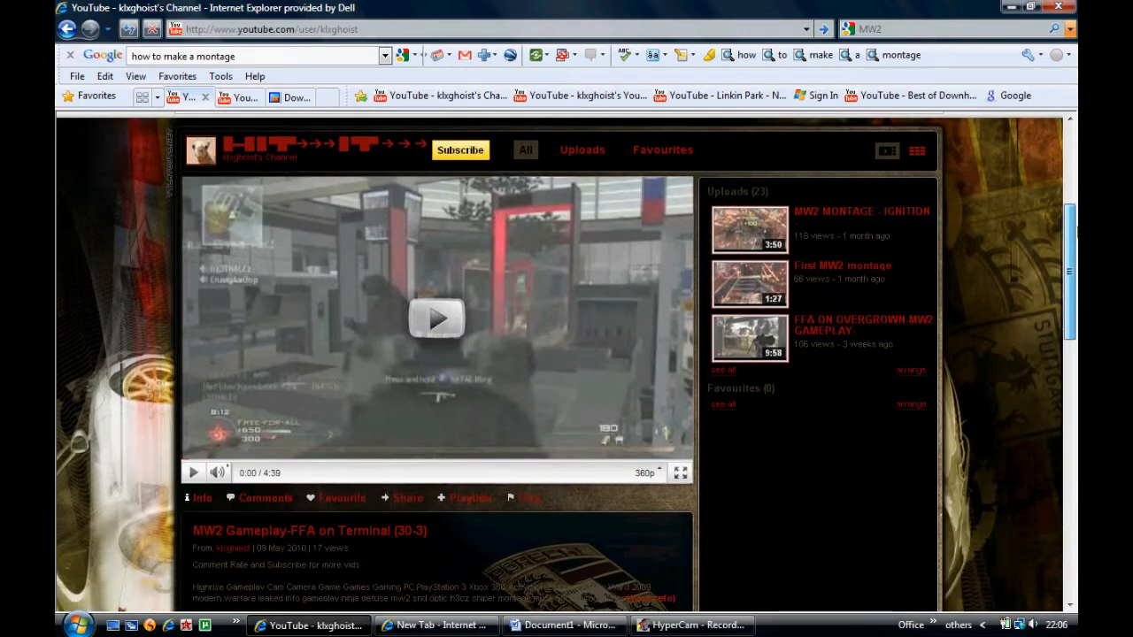
scroll(down, 3)
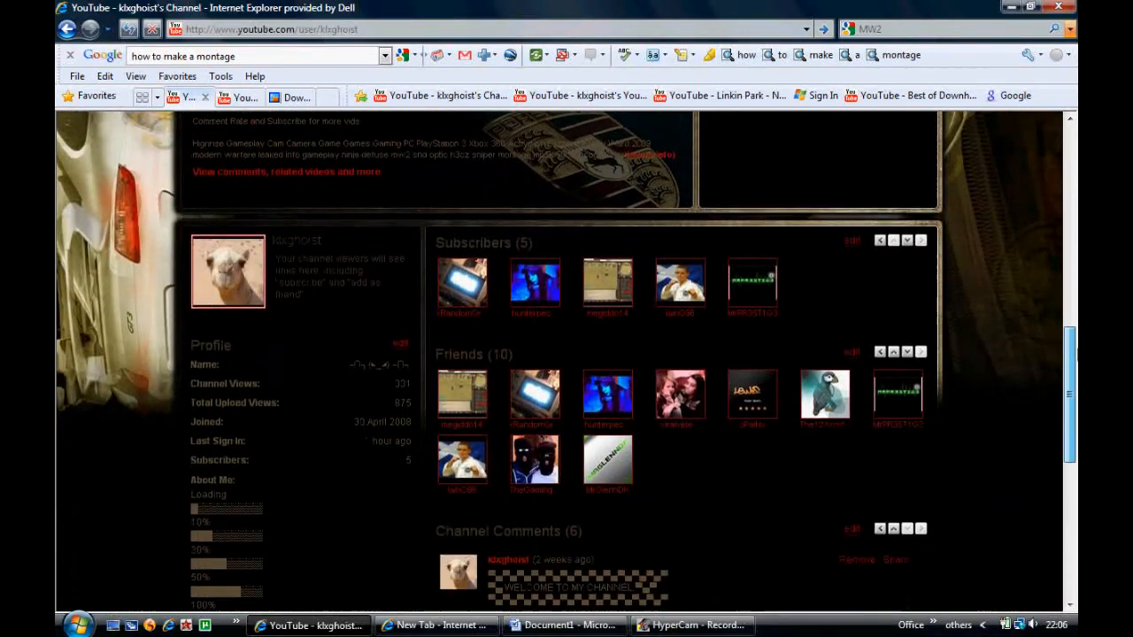
scroll(down, 3)
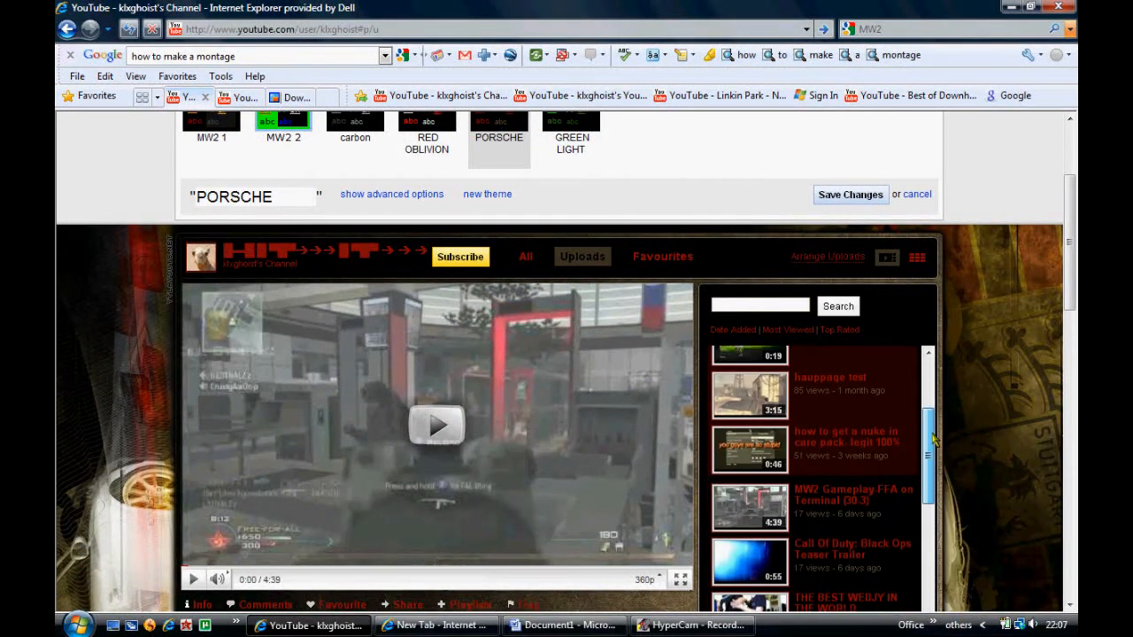
Step: Play the Call Of Duty: Black Ops Teaser Trailer from the uploads list
scroll(down, 3)
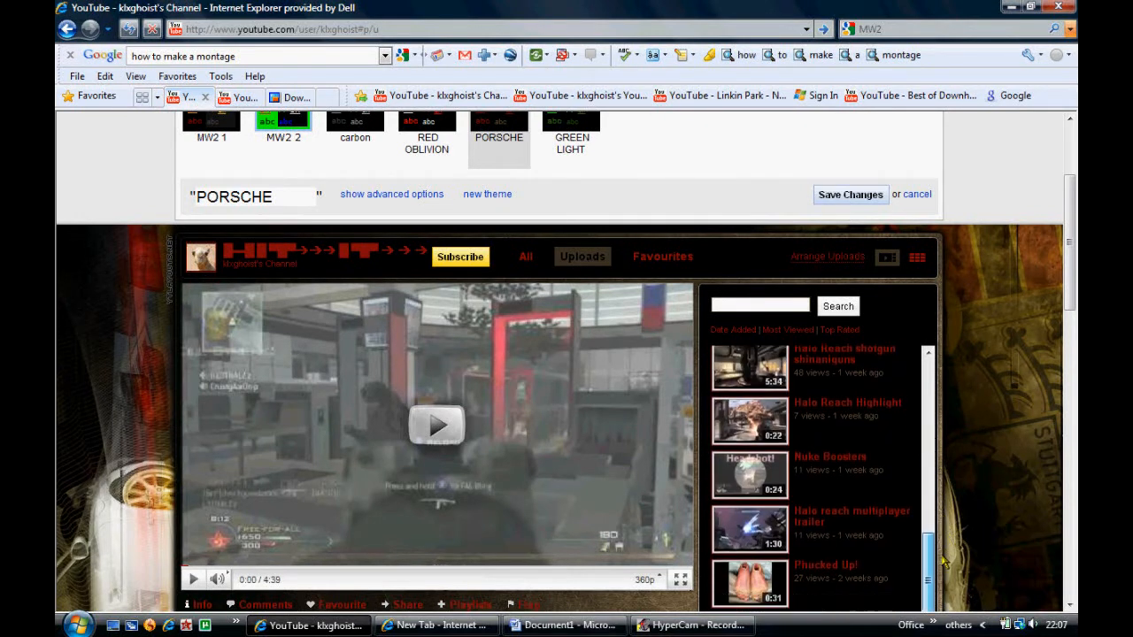
scroll(down, 3)
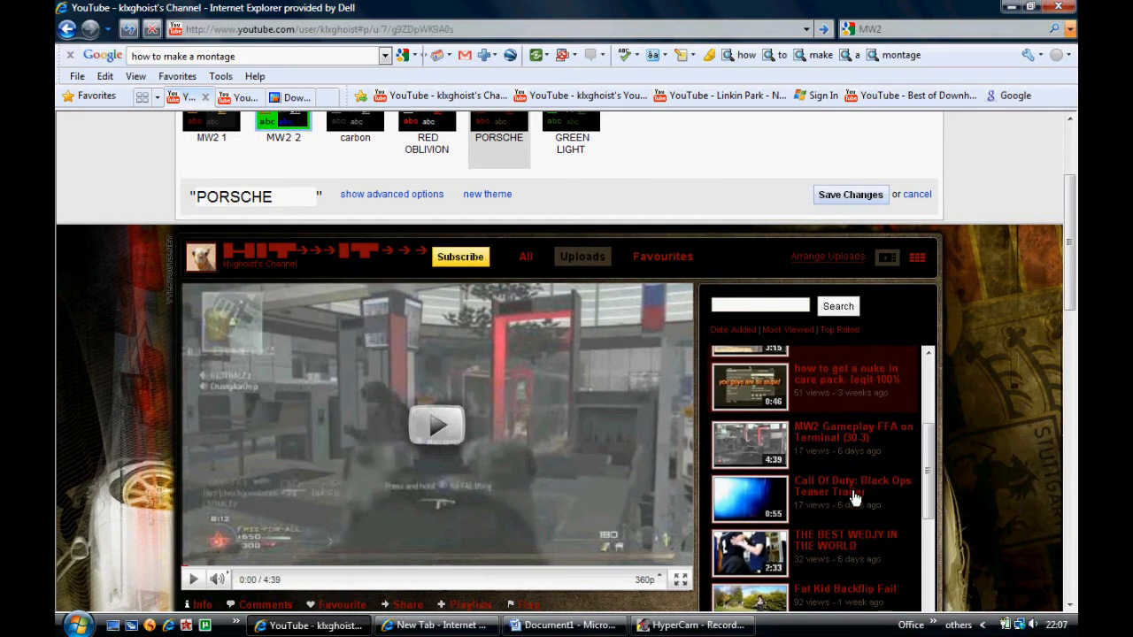
click(435, 425)
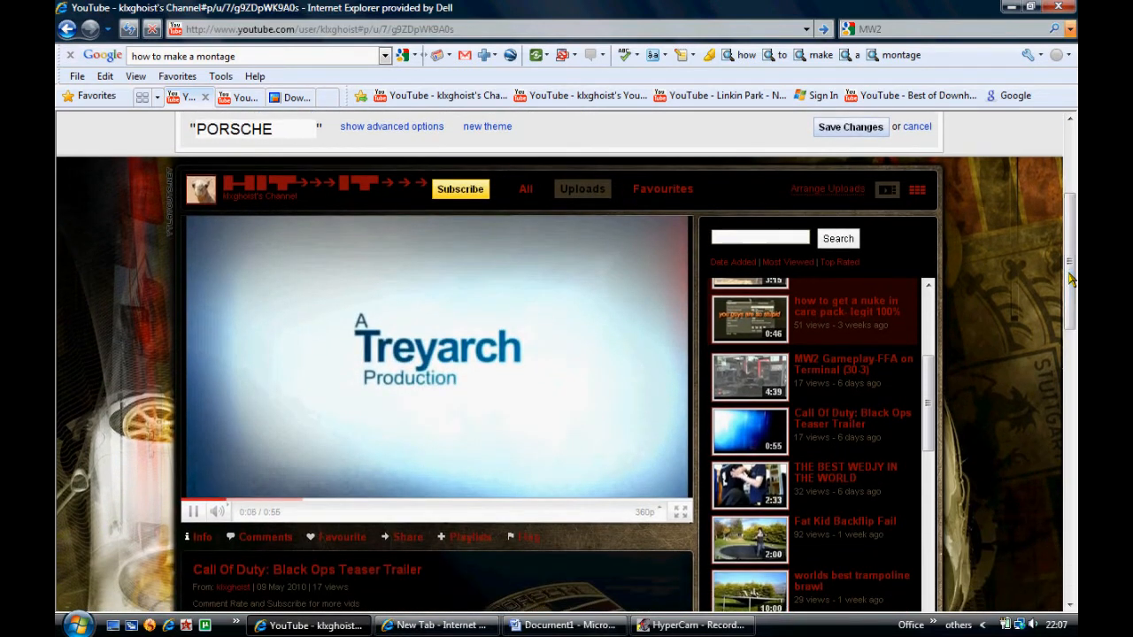
scroll(down, 3)
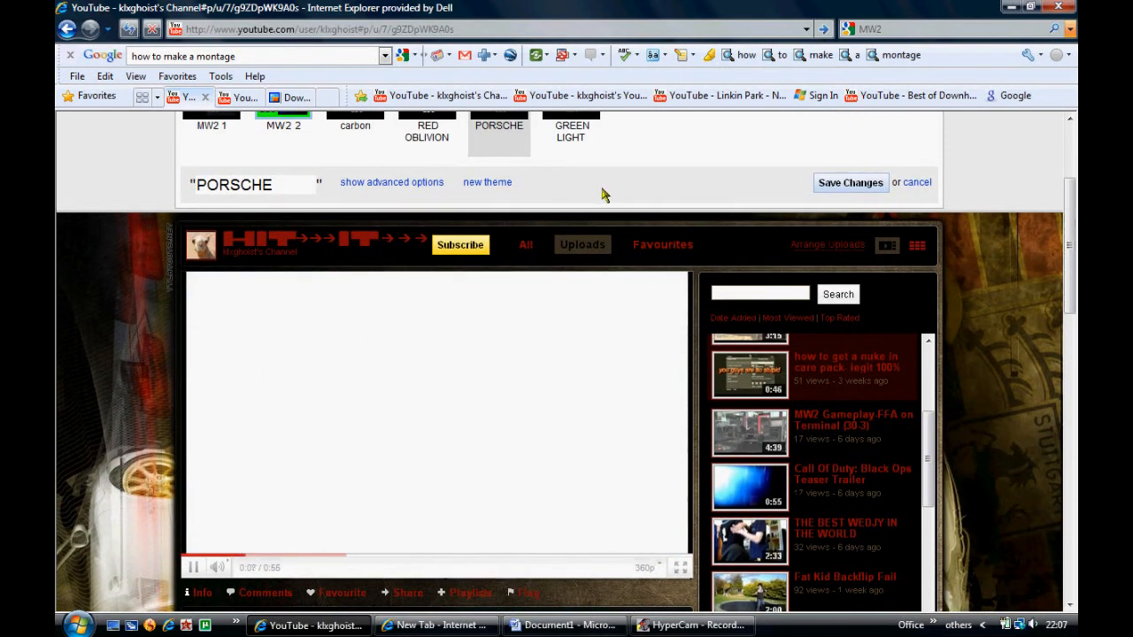